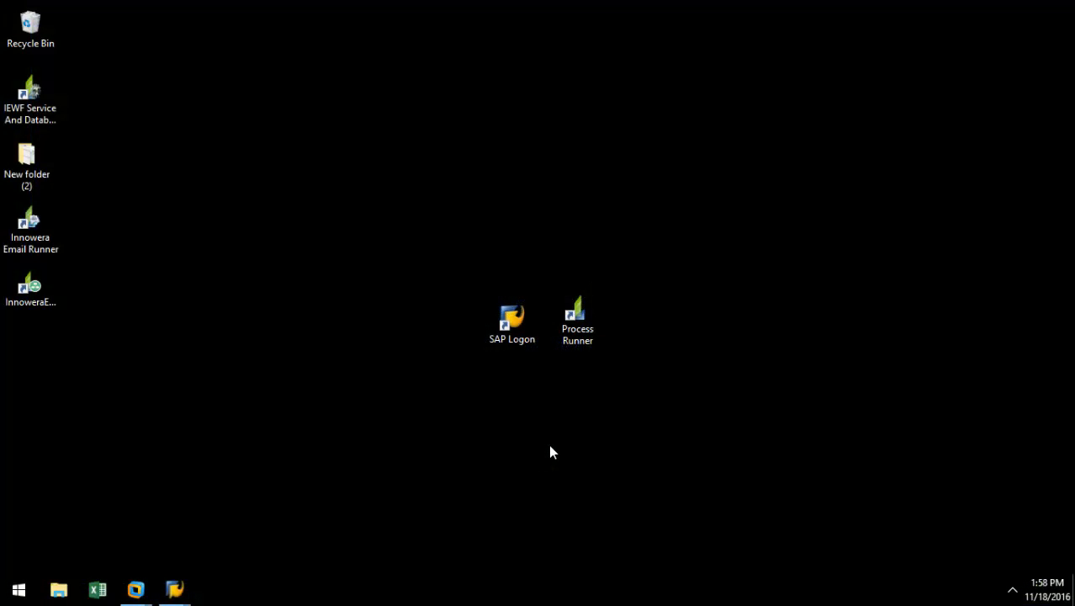
Launch Process Runner from its desktop icon.
double_click(577, 319)
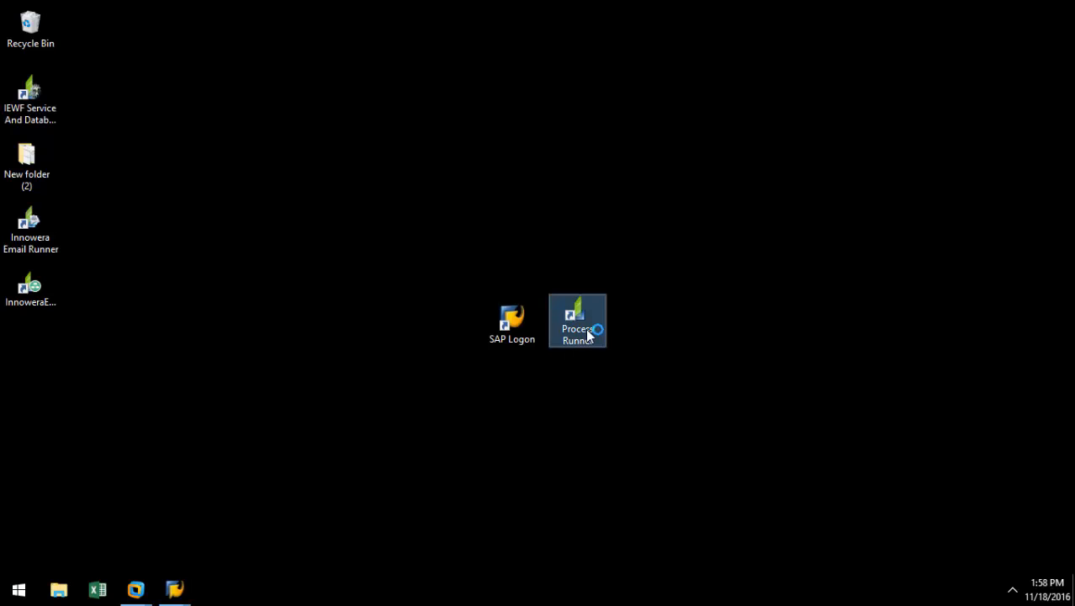
double_click(577, 320)
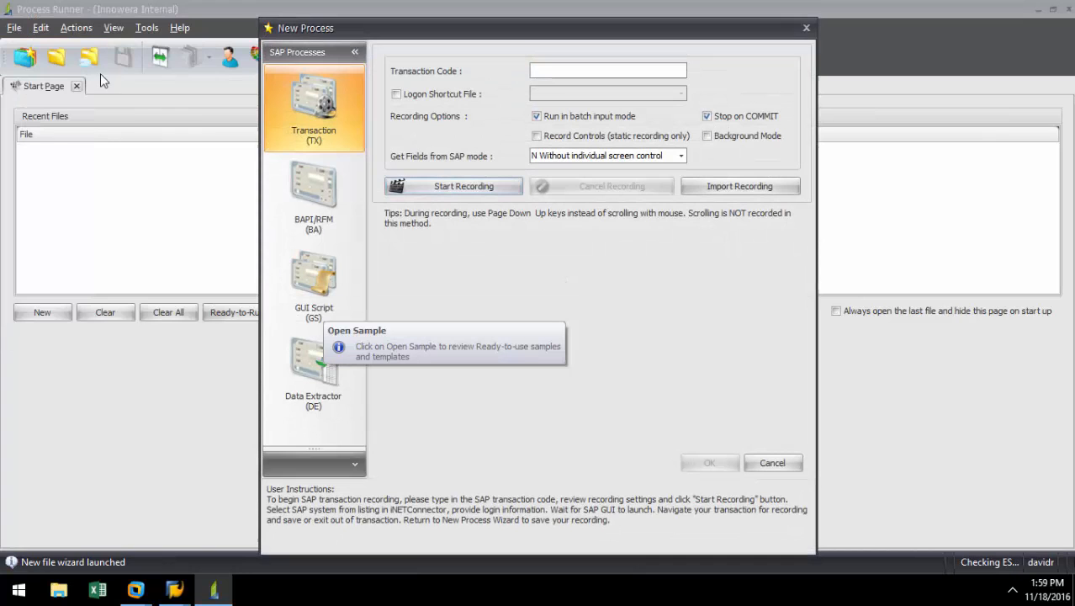
Create a Data Extractor process for table MC29V with field descriptions enabled.
click(313, 370)
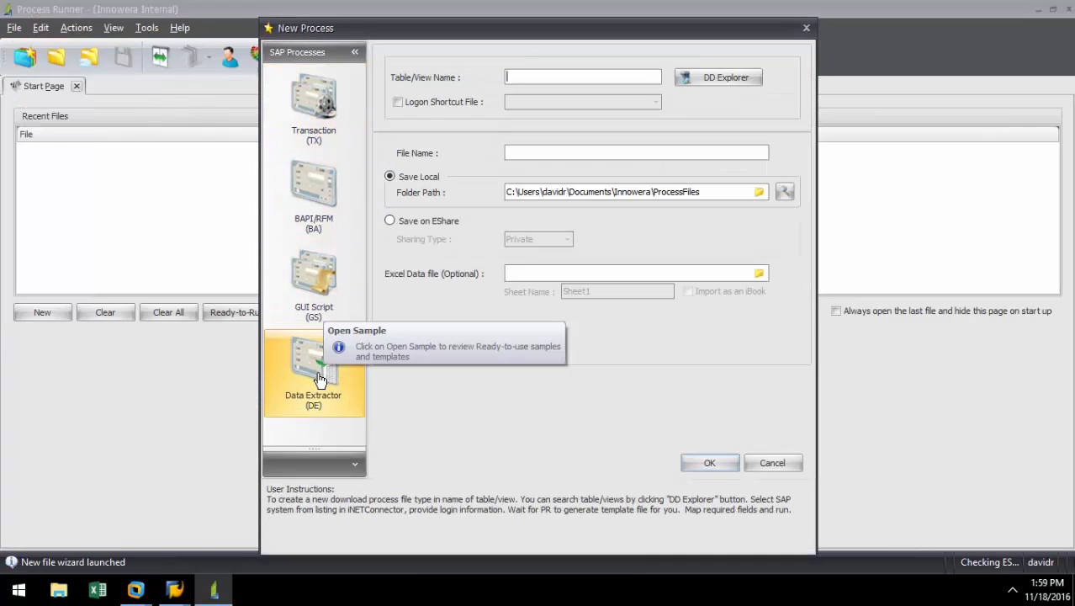
click(313, 370)
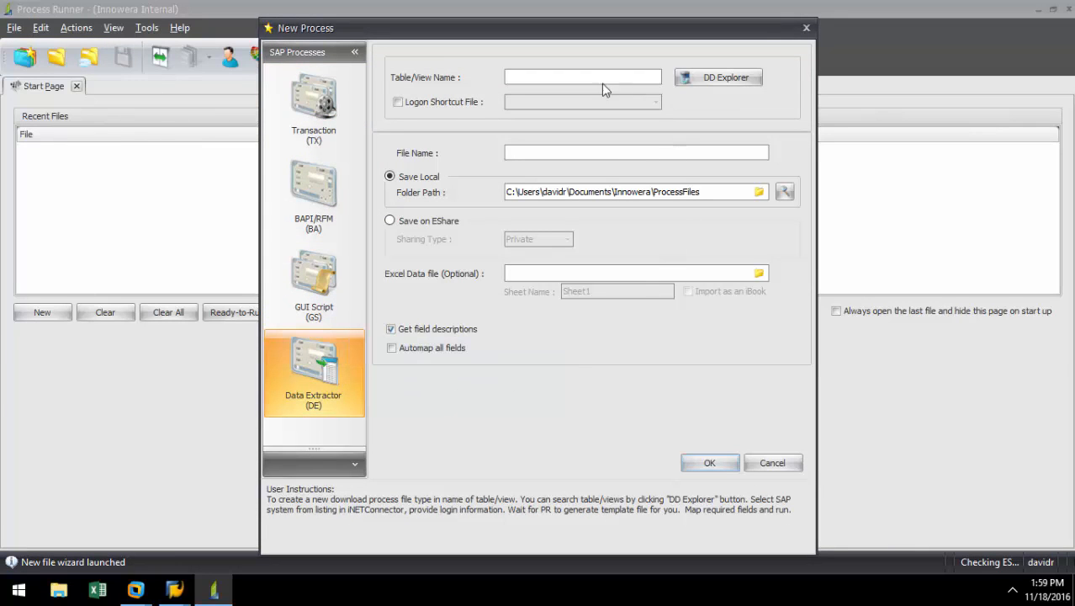
click(583, 77)
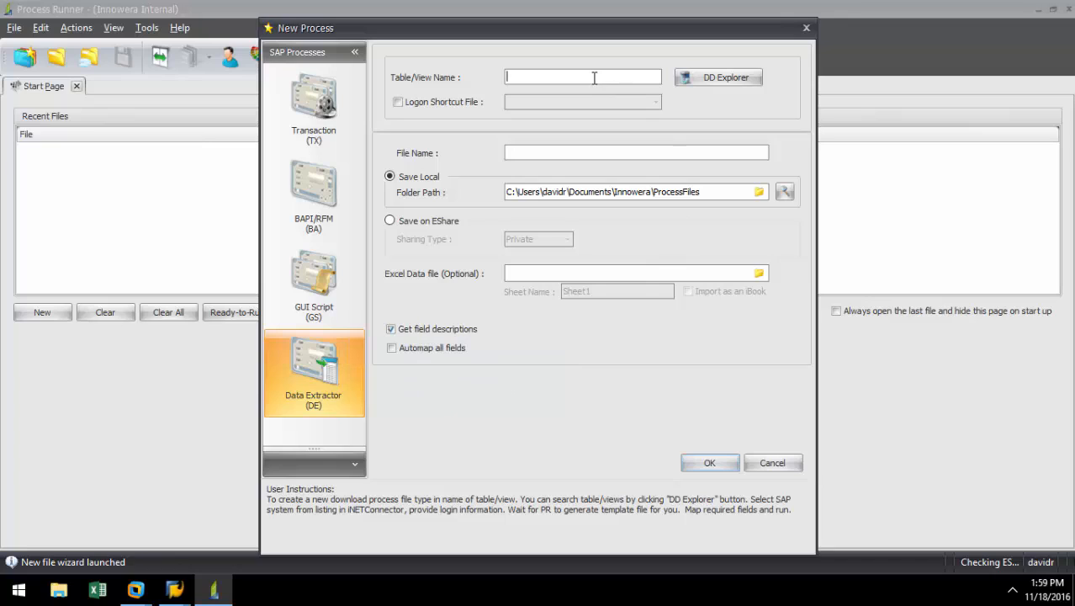
text(MC29)
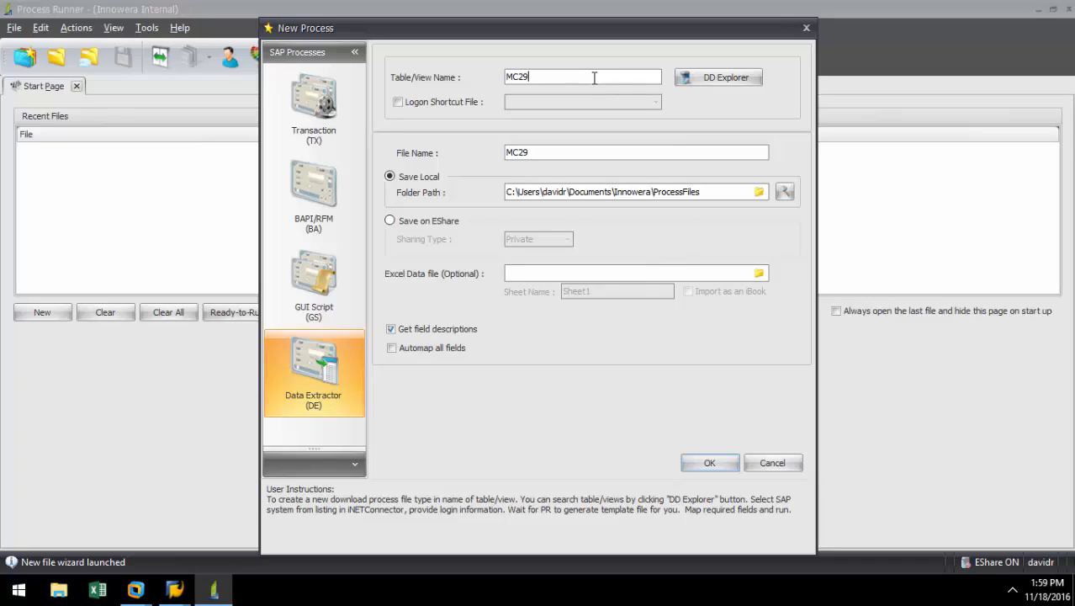
text(V)
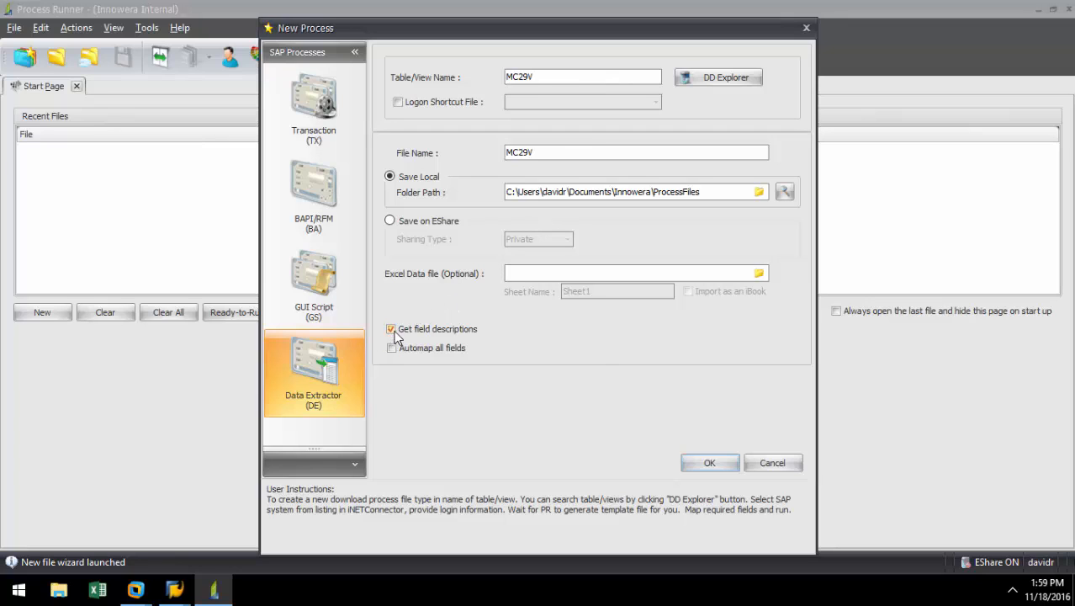
click(390, 347)
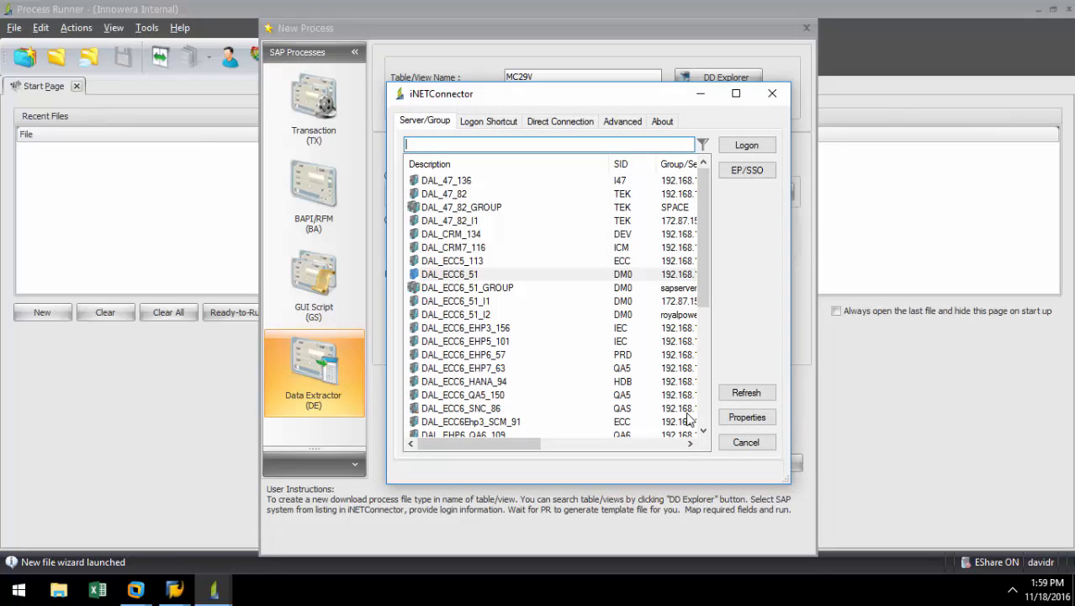
Log on to SAP system LG_47 with the password so MC29V validates.
scroll(down, 3)
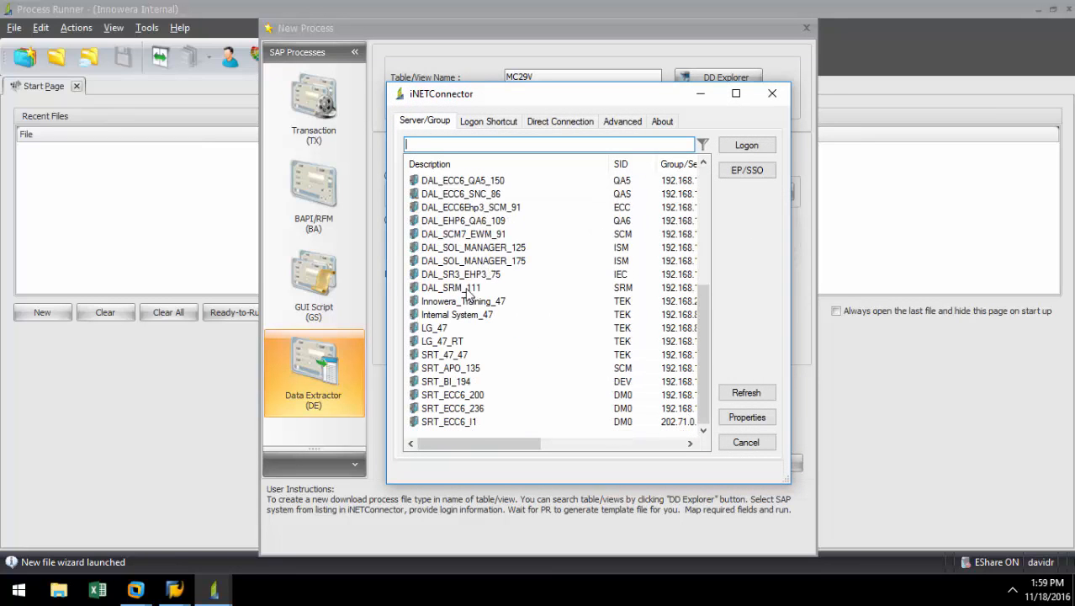
click(434, 326)
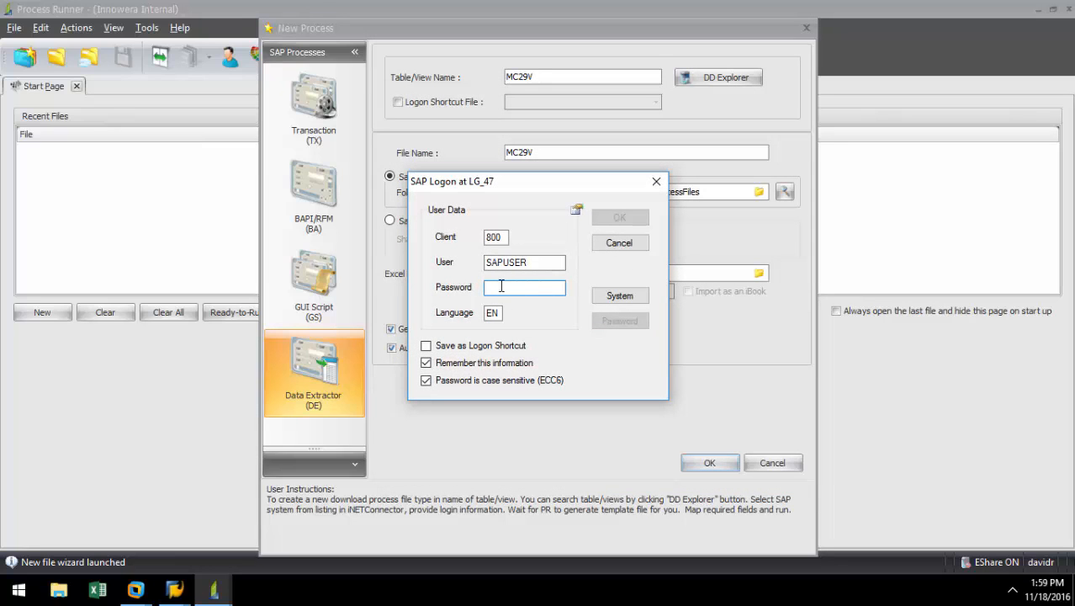
text(*)
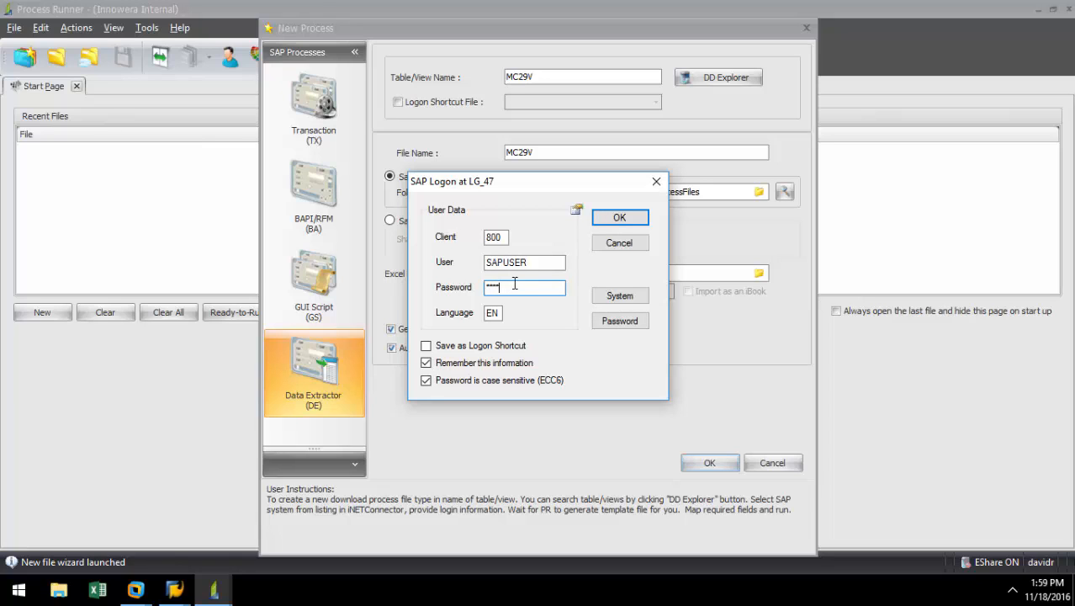
click(619, 217)
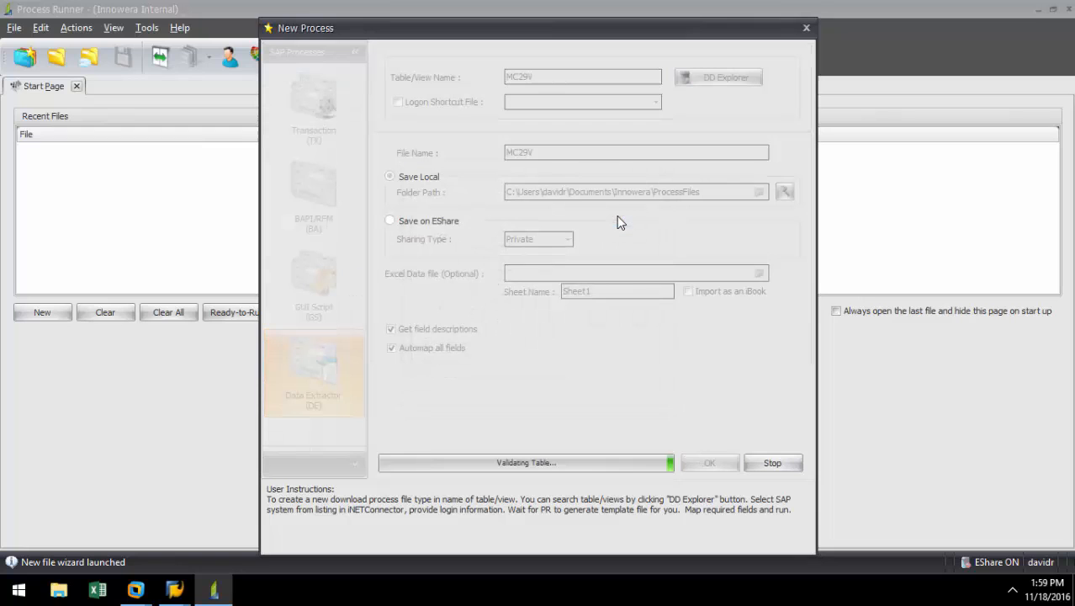
click(710, 461)
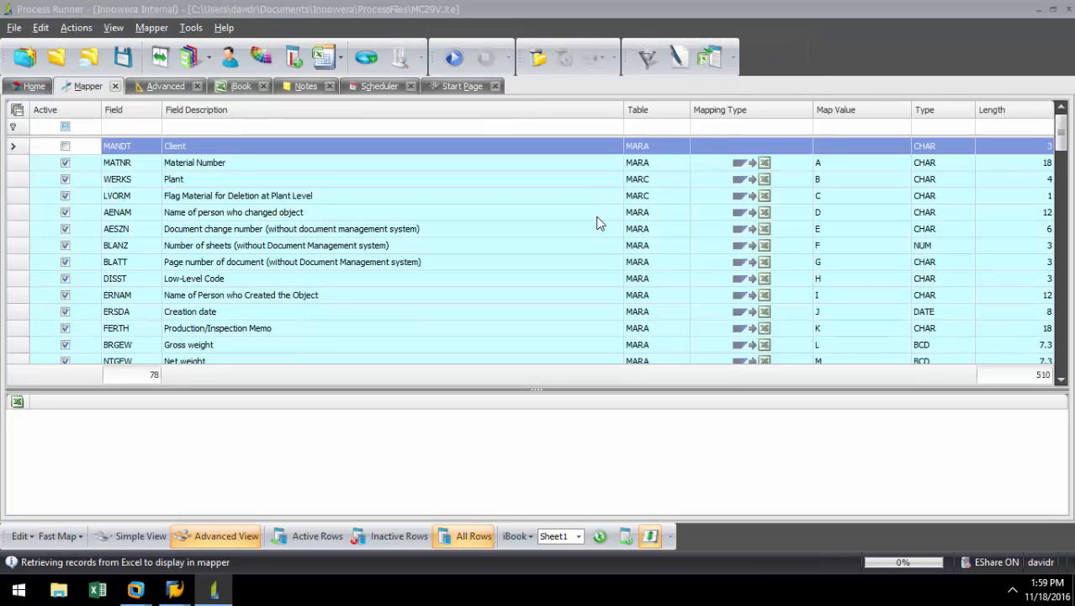
mouse_move(747, 257)
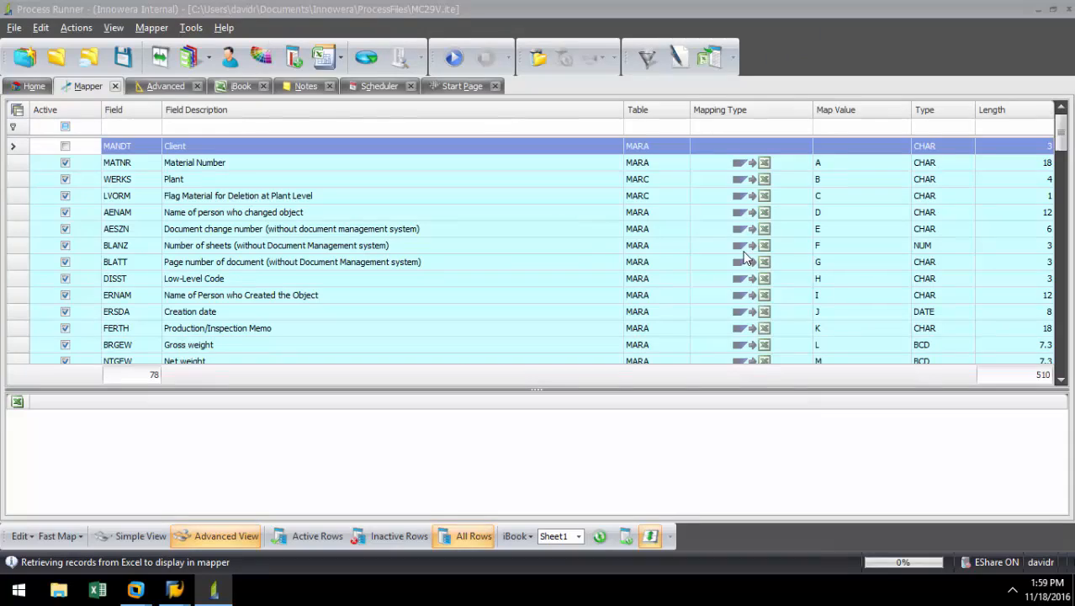
scroll(down, 3)
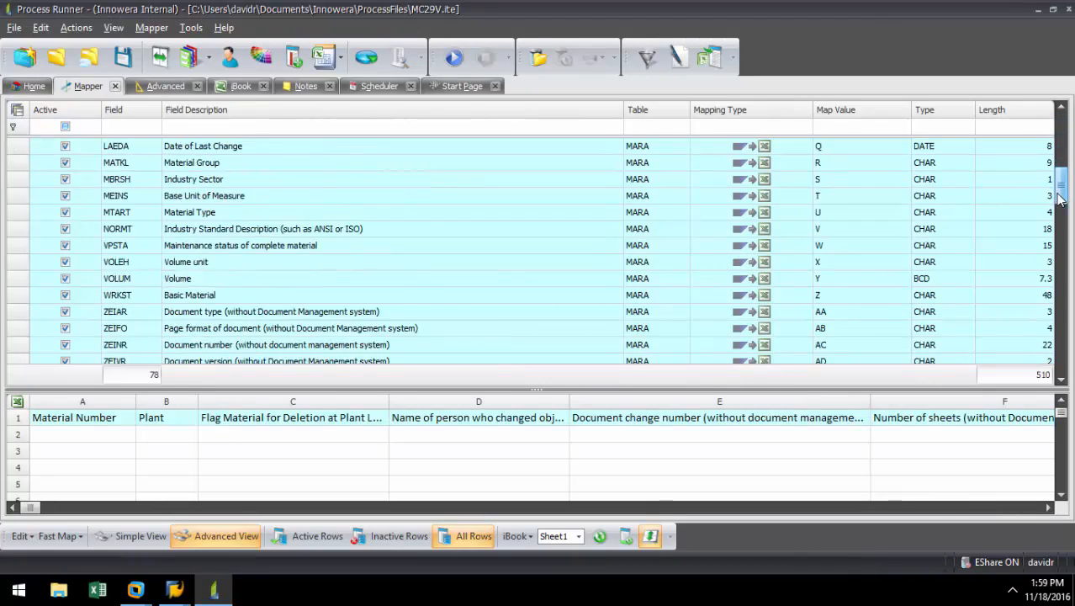
scroll(up, 3)
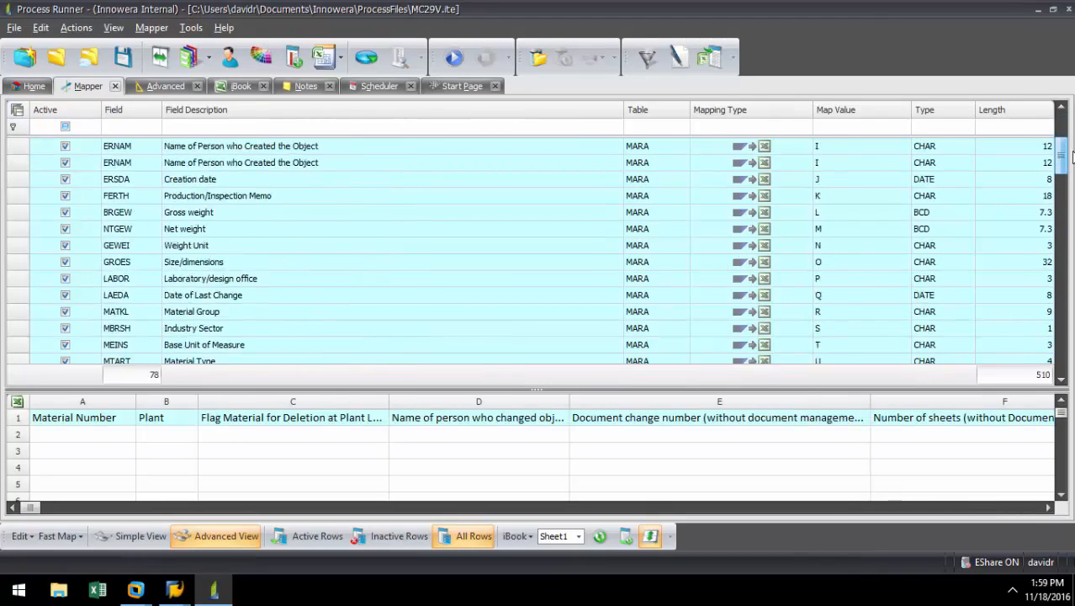
scroll(up, 3)
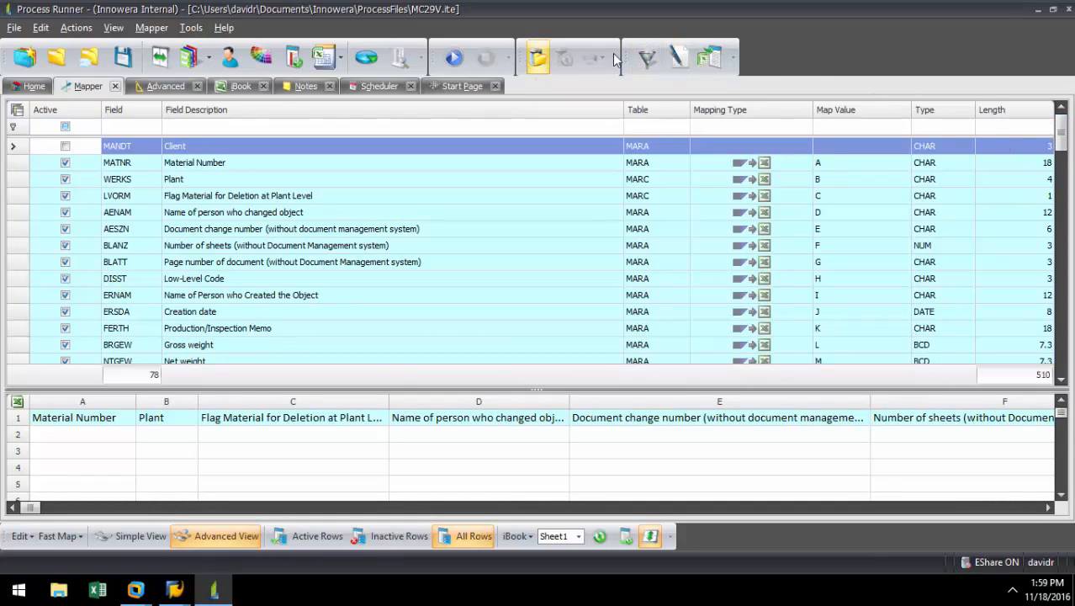
Add a WERKS data filter as a fixed single value of 1000.
click(646, 57)
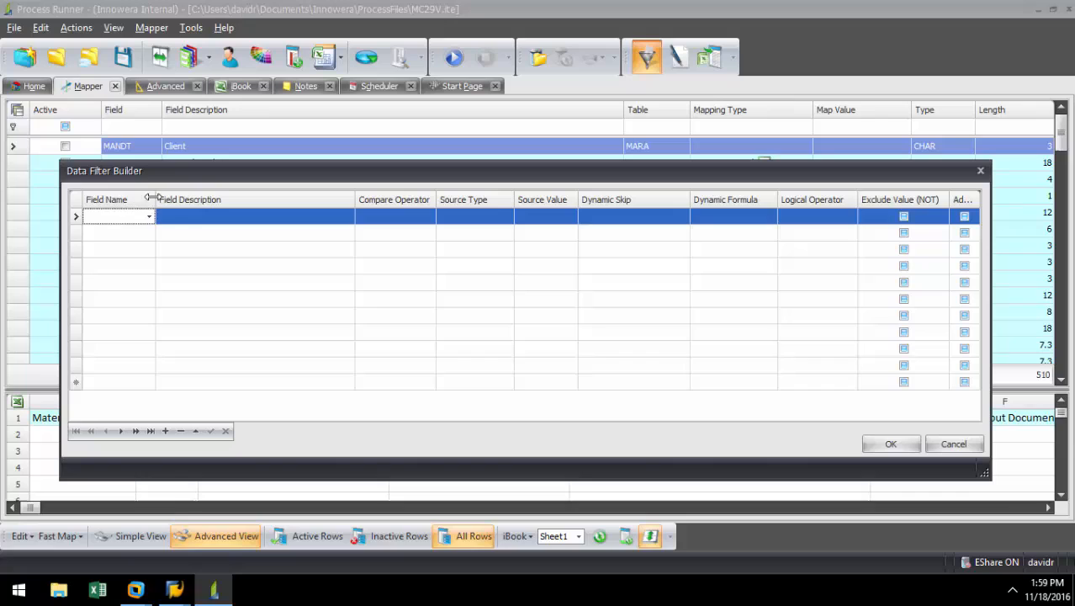
click(148, 216)
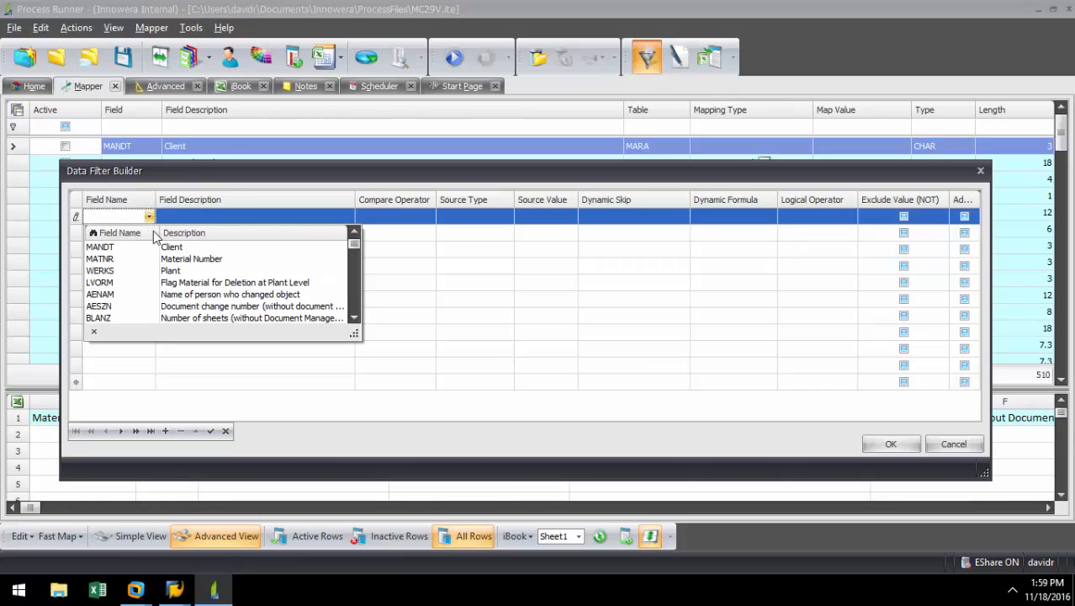
click(99, 269)
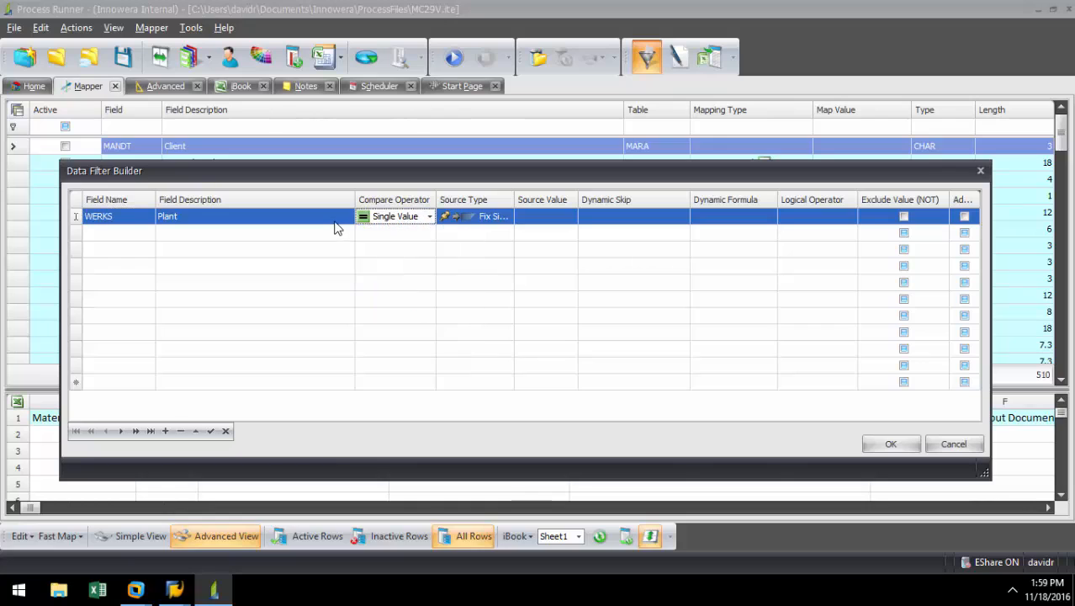
mouse_move(480, 221)
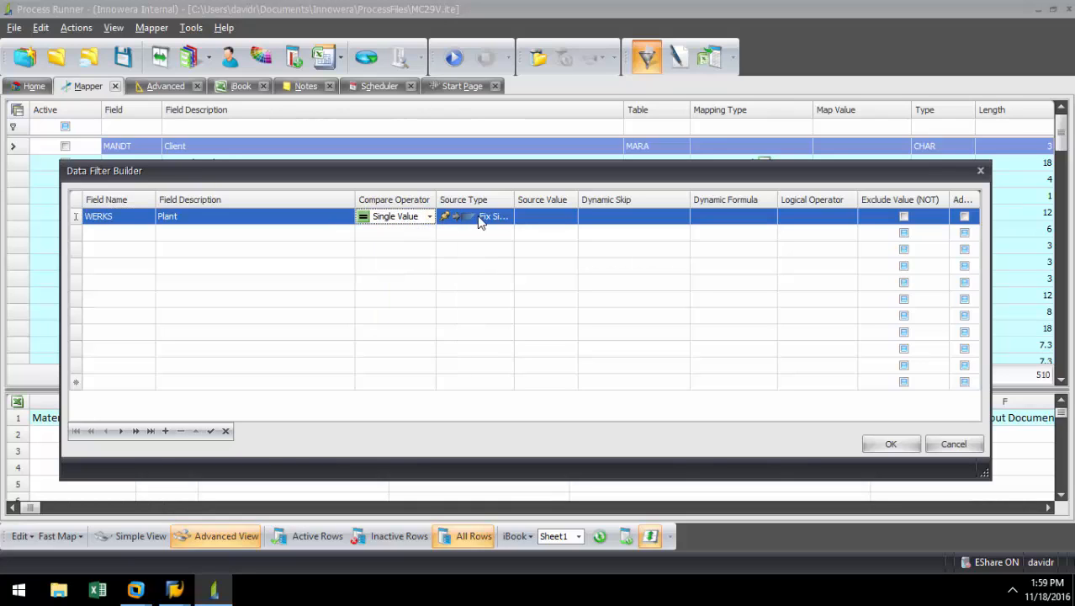
click(508, 215)
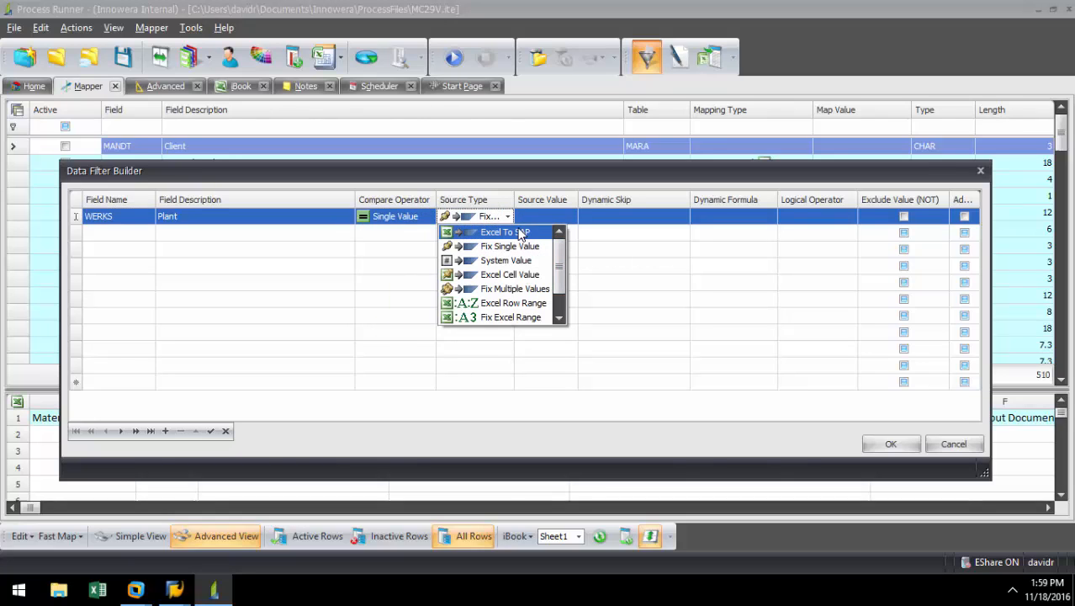
mouse_move(508, 246)
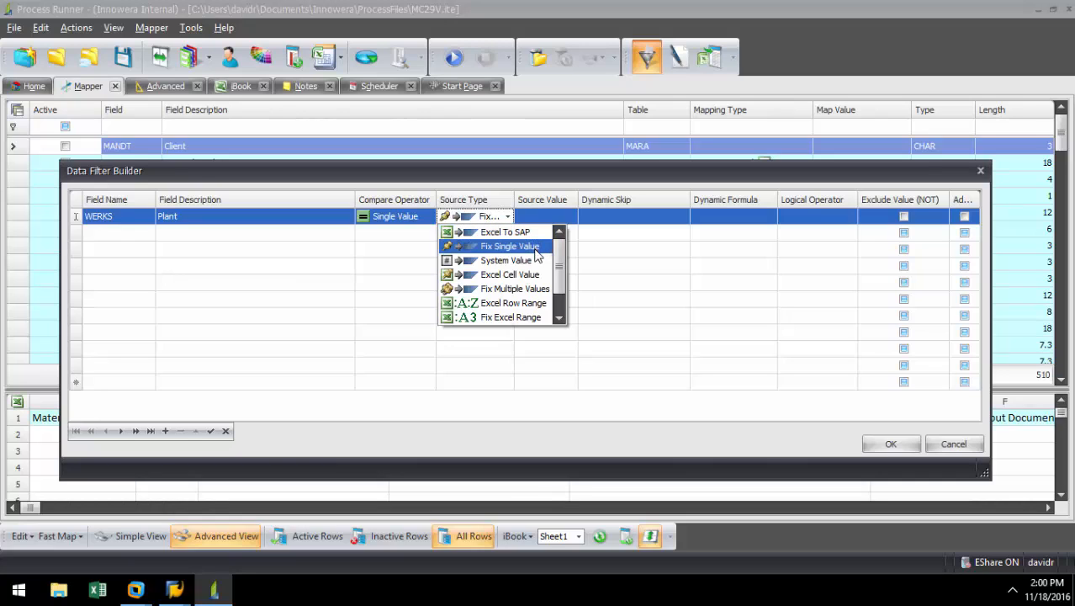
mouse_move(537, 274)
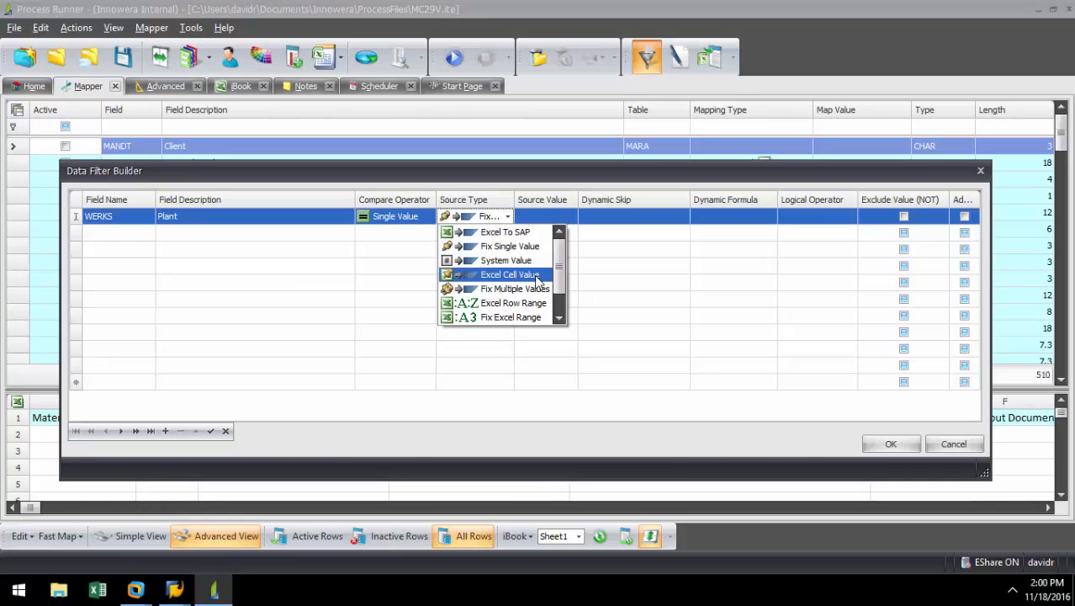
mouse_move(515, 289)
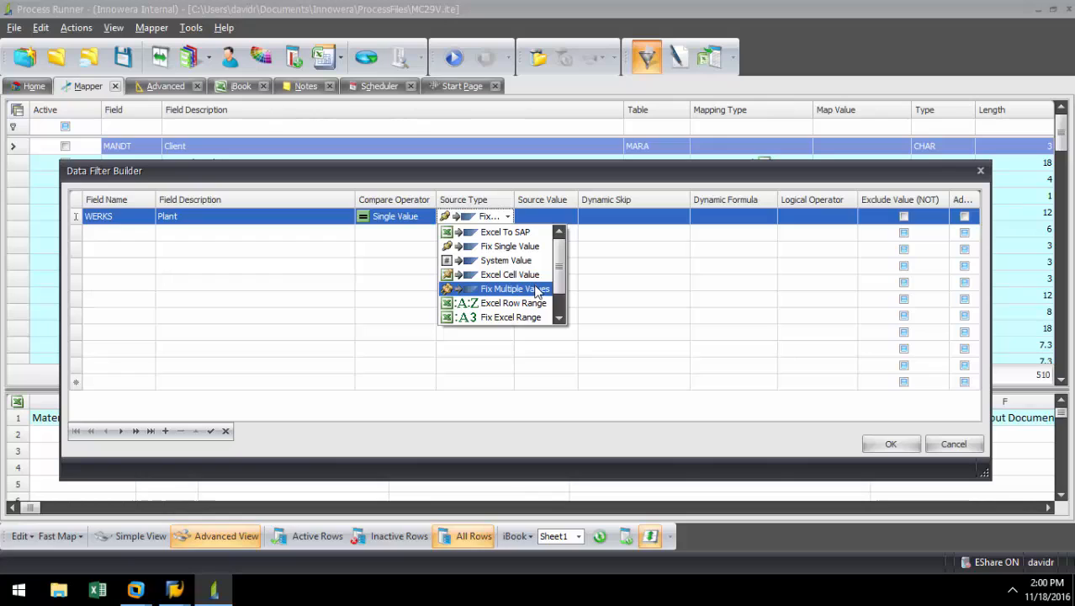
mouse_move(510, 275)
text(10)
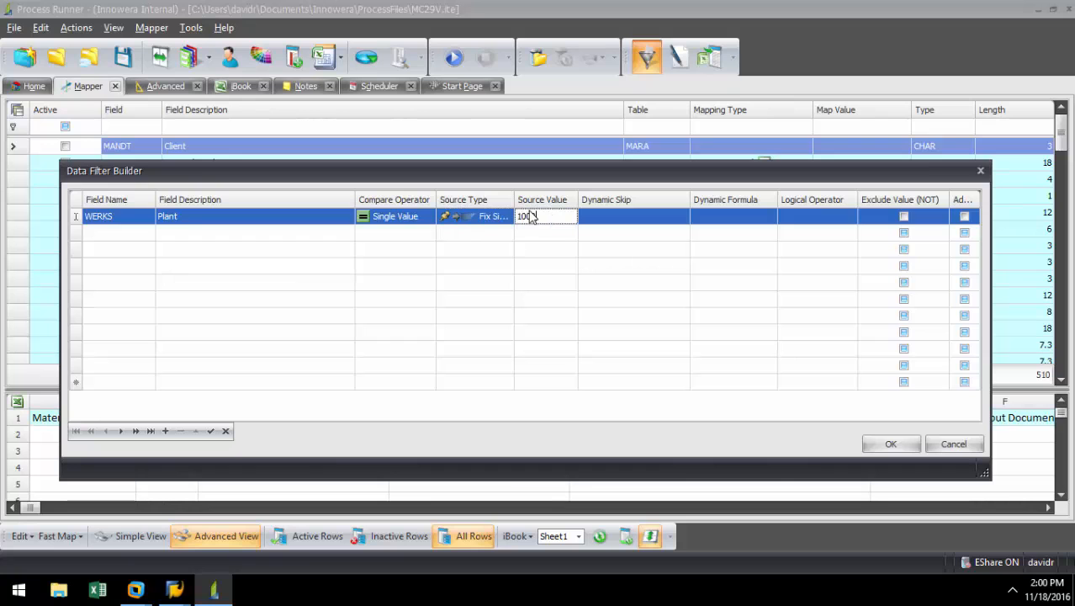
text(0)
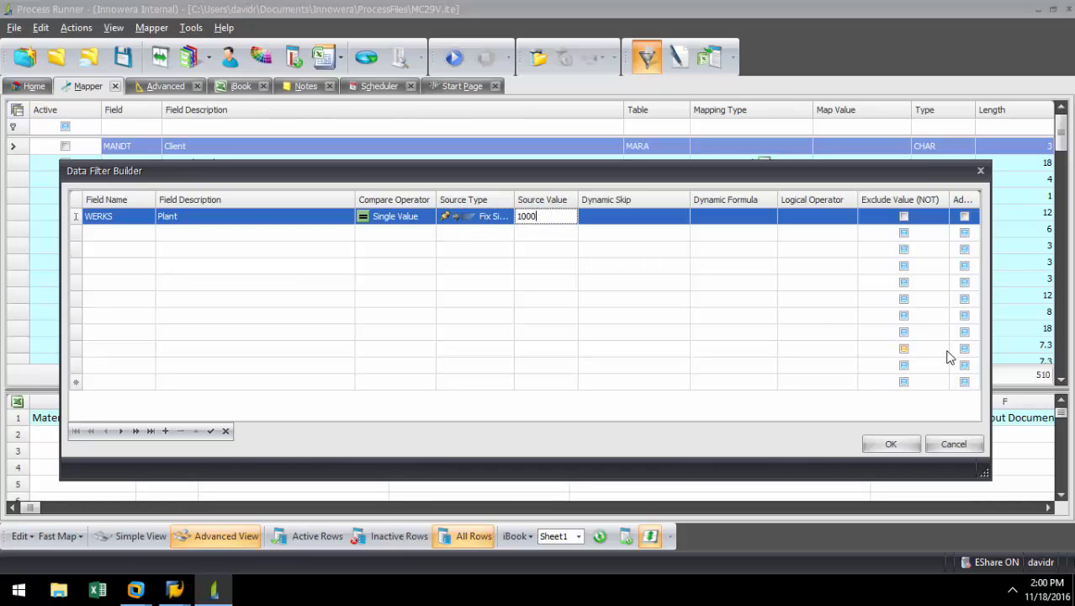
click(890, 444)
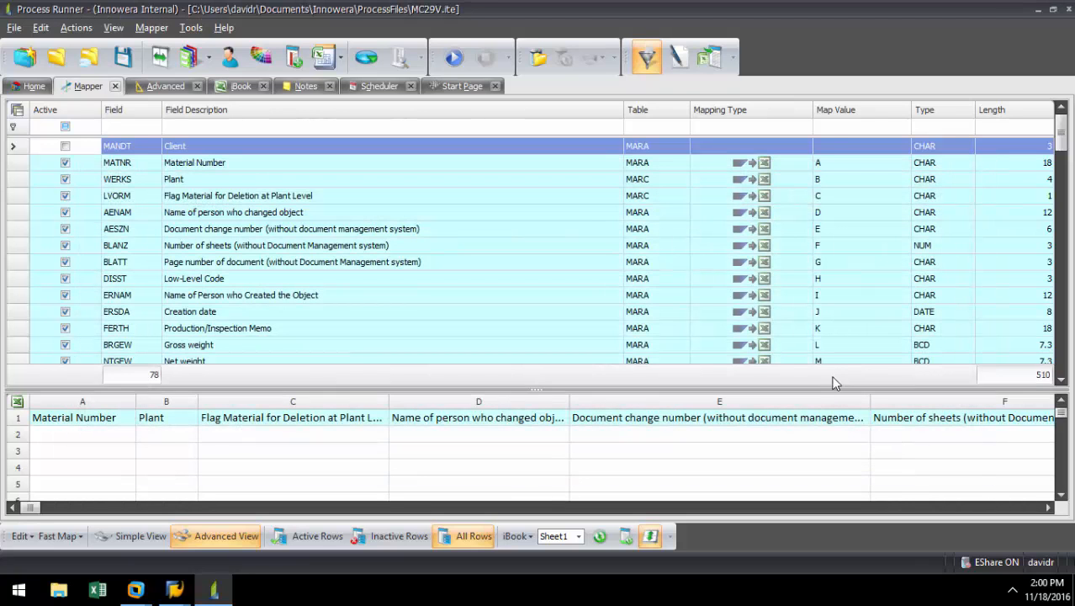
mouse_move(607, 320)
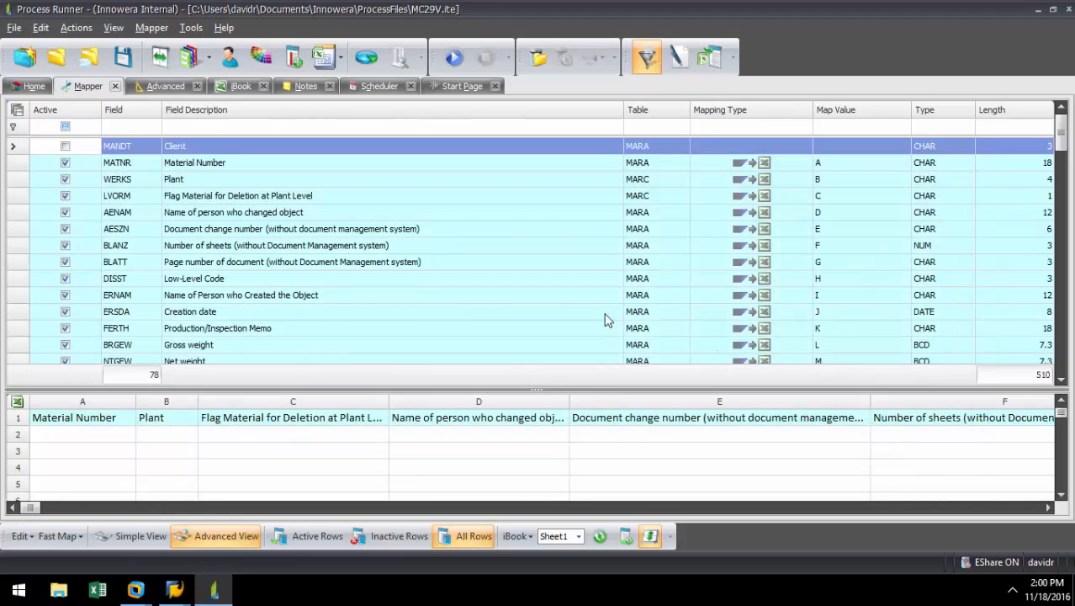
Set Max. Record for Extraction to 1000 with Use Data Filters checked.
click(34, 85)
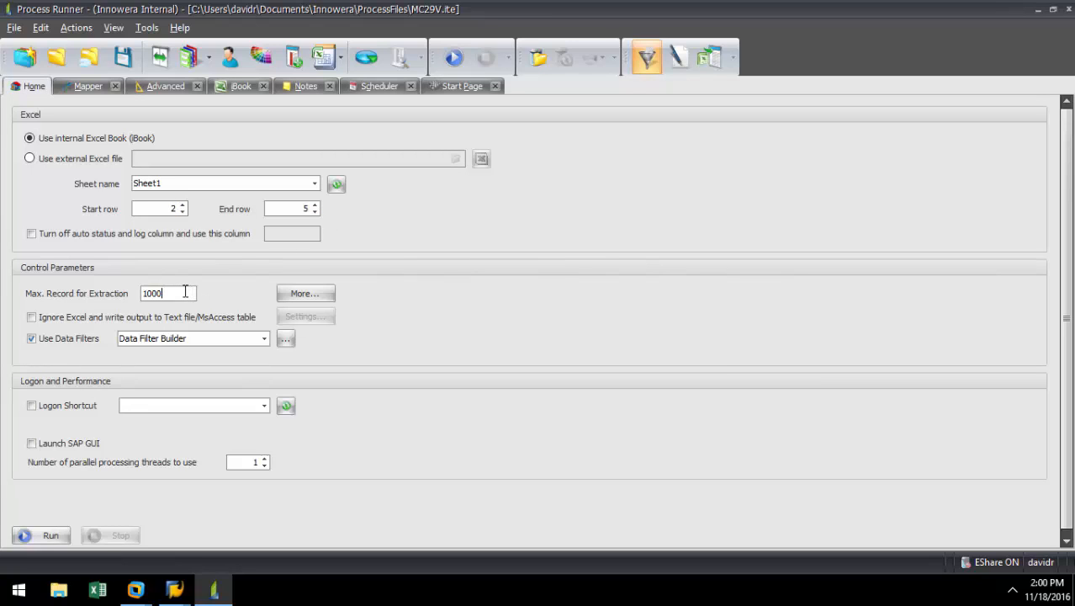
triple_click(168, 293)
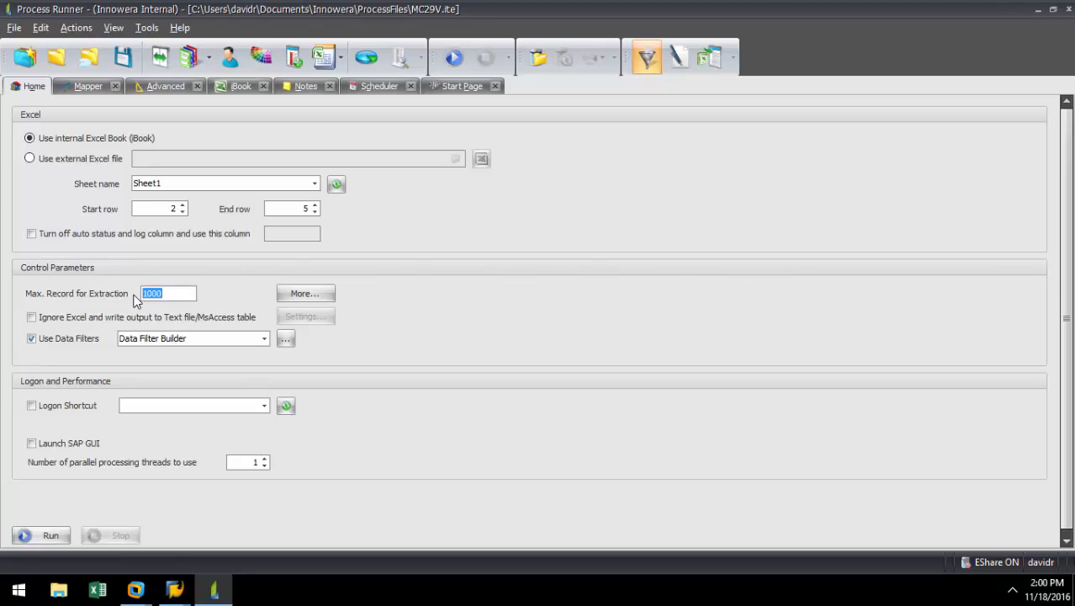
mouse_move(212, 310)
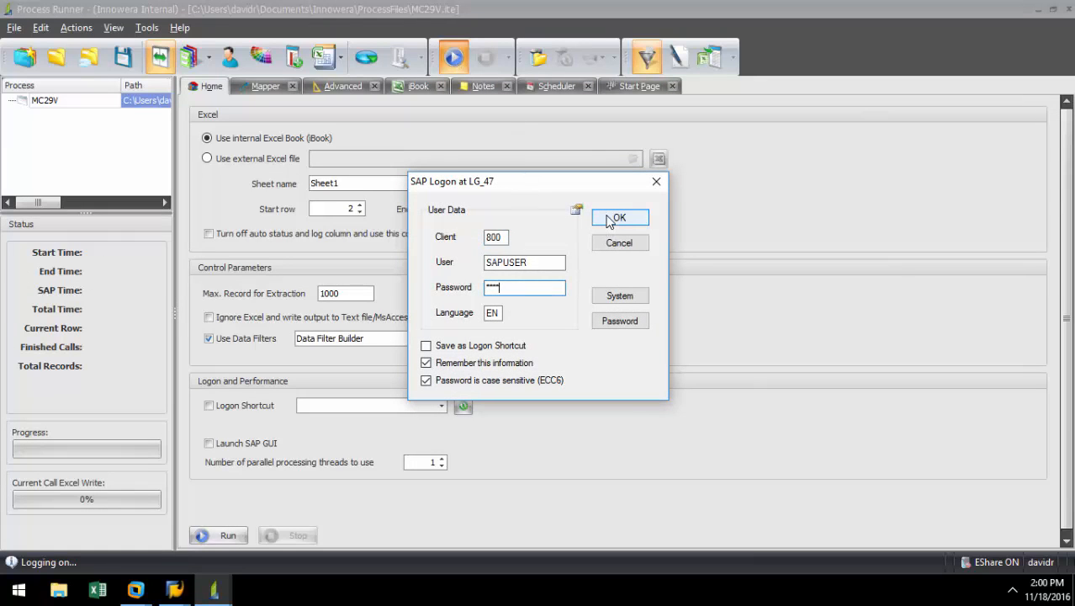
Log on to SAP and run the extraction, filling Sheet1 with 1000 records.
click(619, 217)
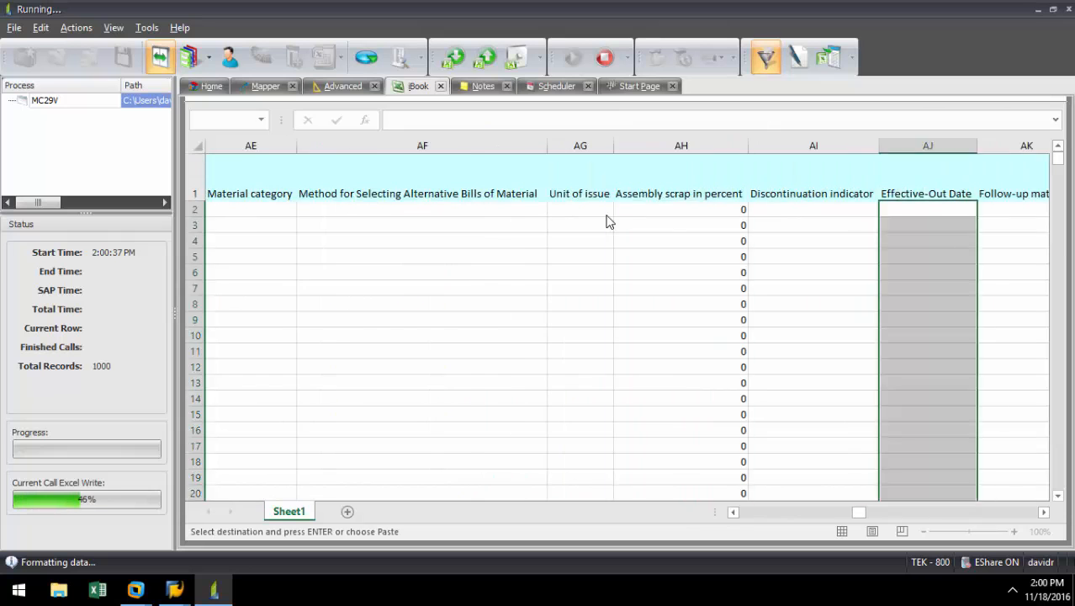
scroll(right, 3)
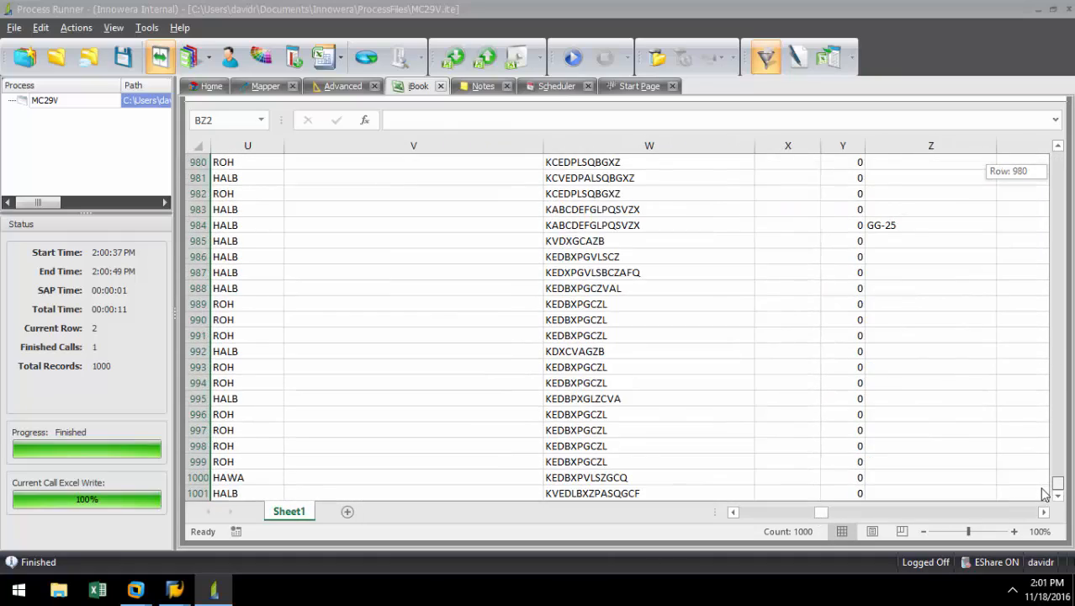
mouse_move(891, 429)
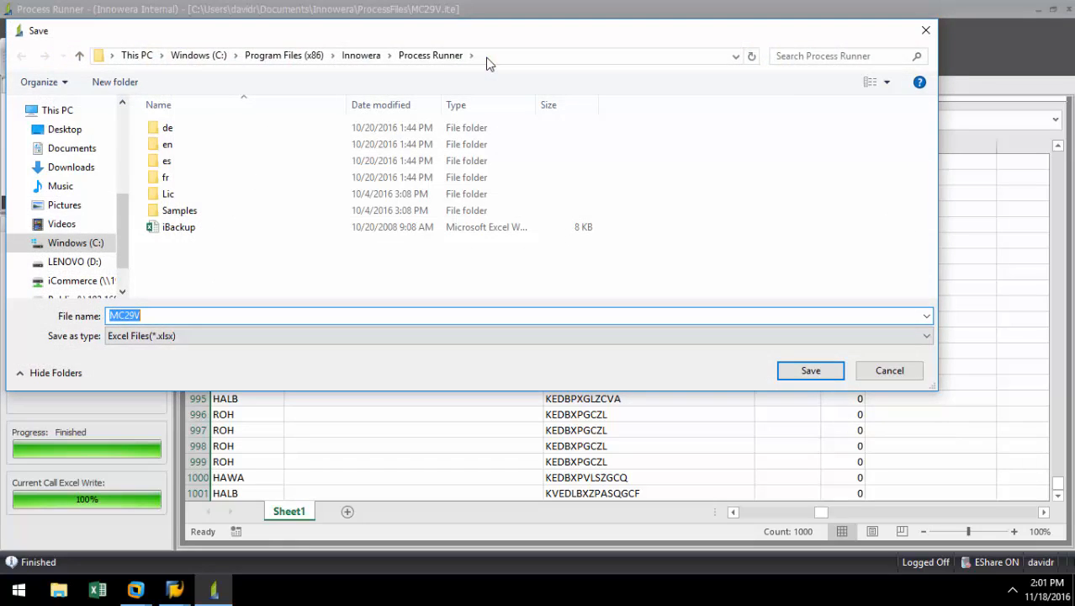
Save the workbook as MC29V.xlsx on the Desktop.
click(64, 128)
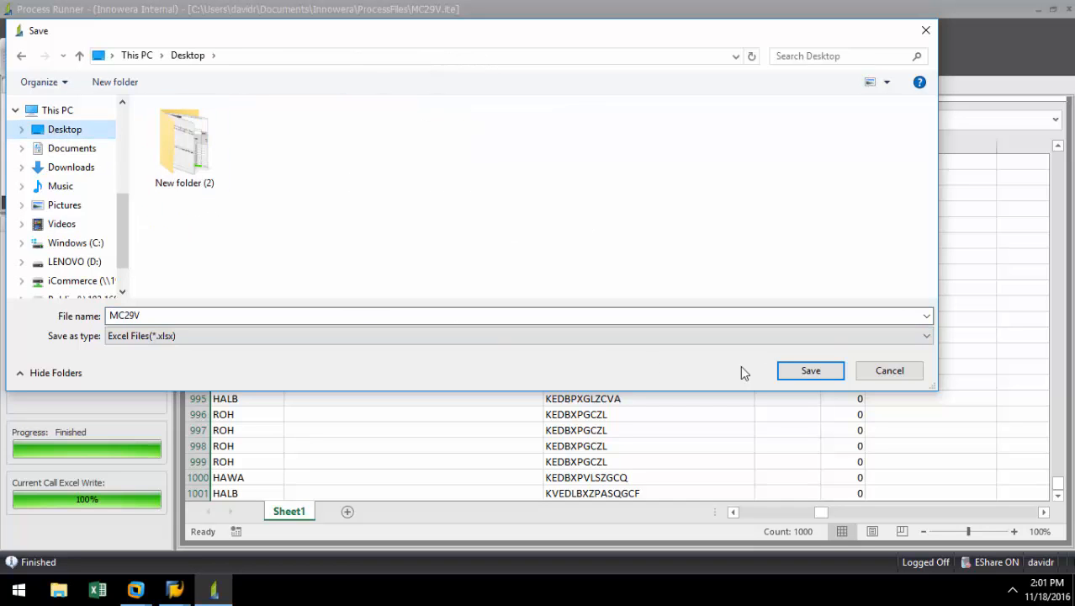
click(810, 370)
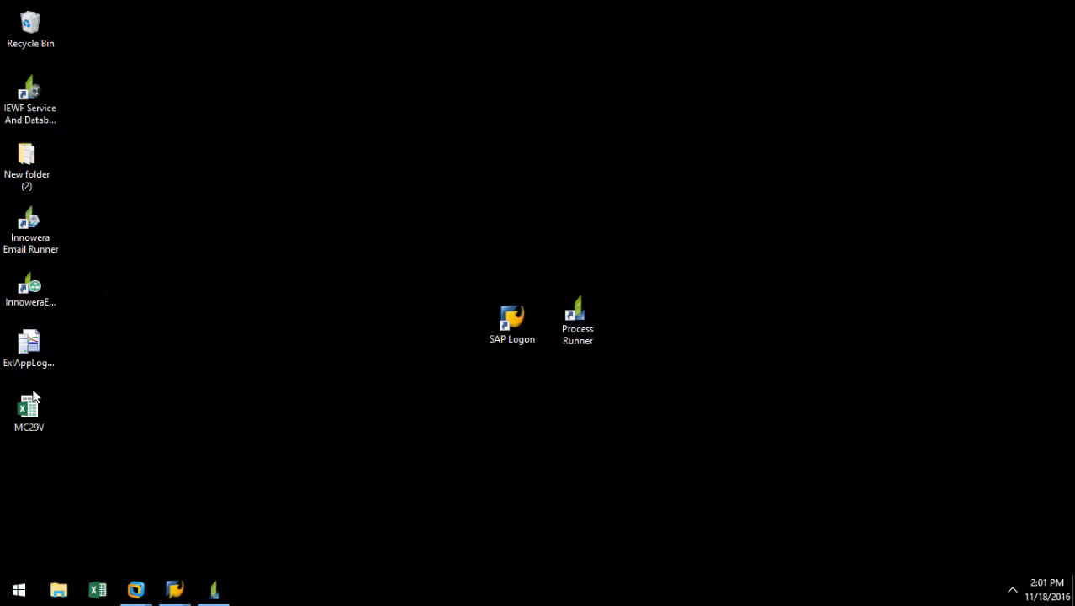
Open MC29V.xlsx from the desktop in Excel to view the extracted rows.
double_click(30, 412)
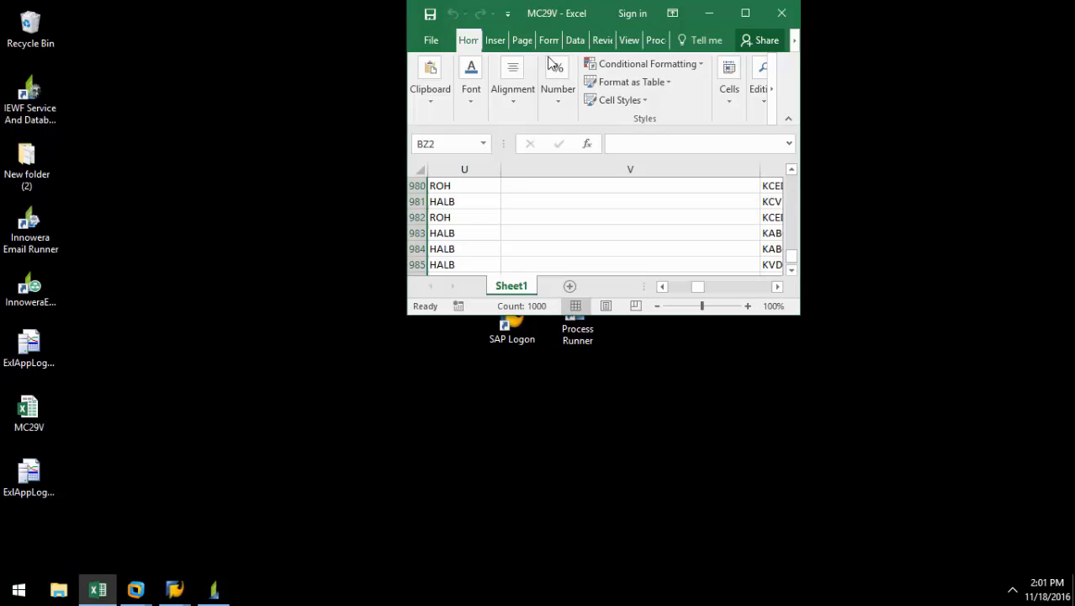